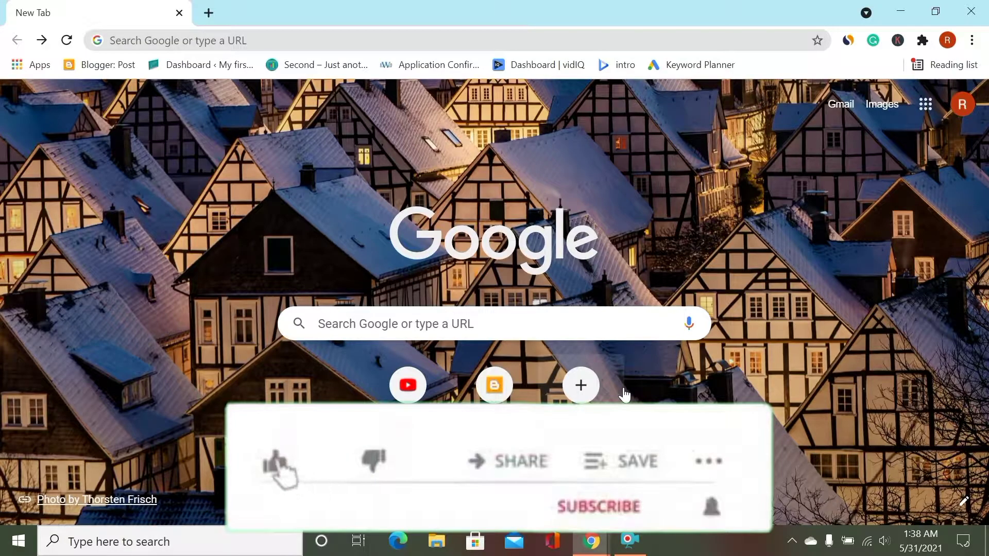
Step: Navigate Chrome to the unscreen.com home page via the address bar
{"action": "left_click", "coordinate": [274, 461]}
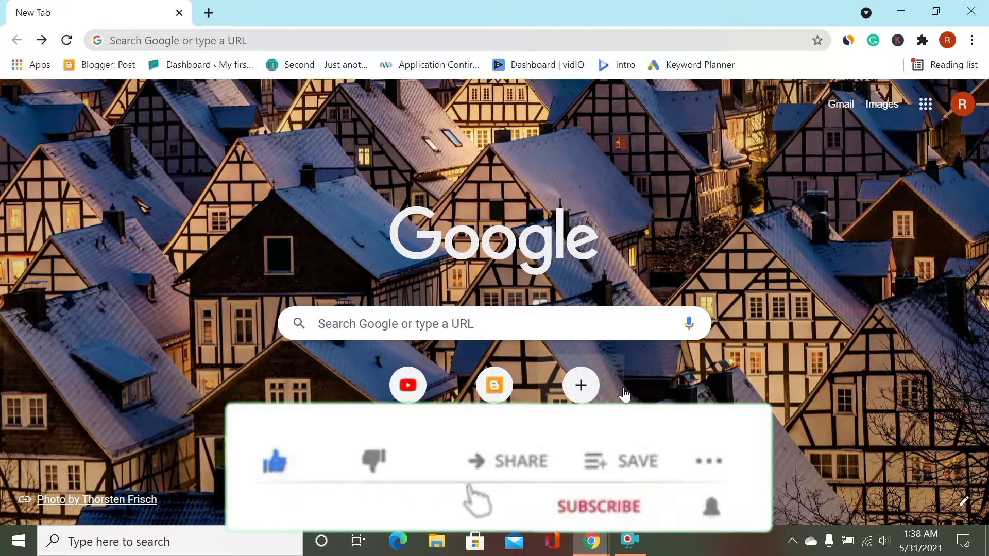
{"action": "left_click", "coordinate": [597, 507]}
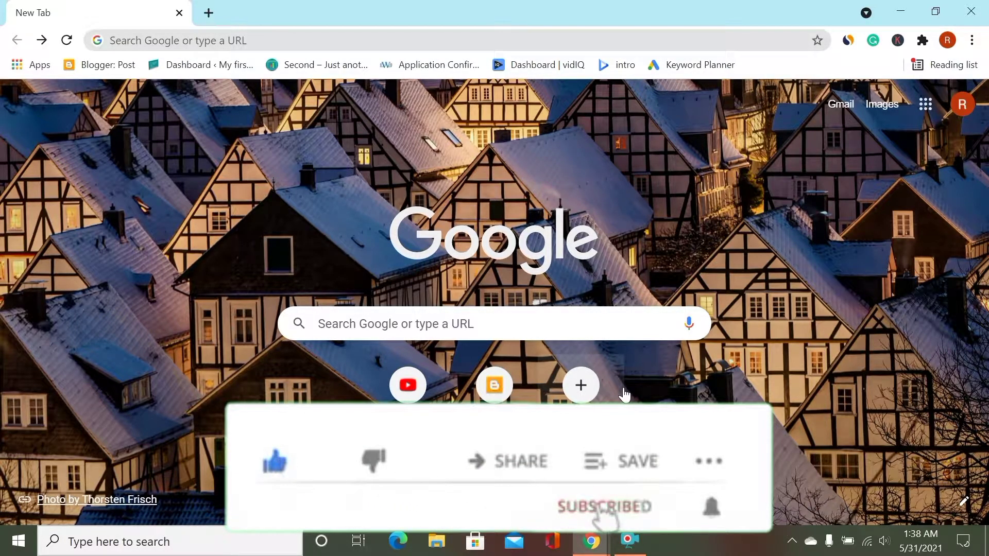
{"action": "mouse_move", "coordinate": [625, 375]}
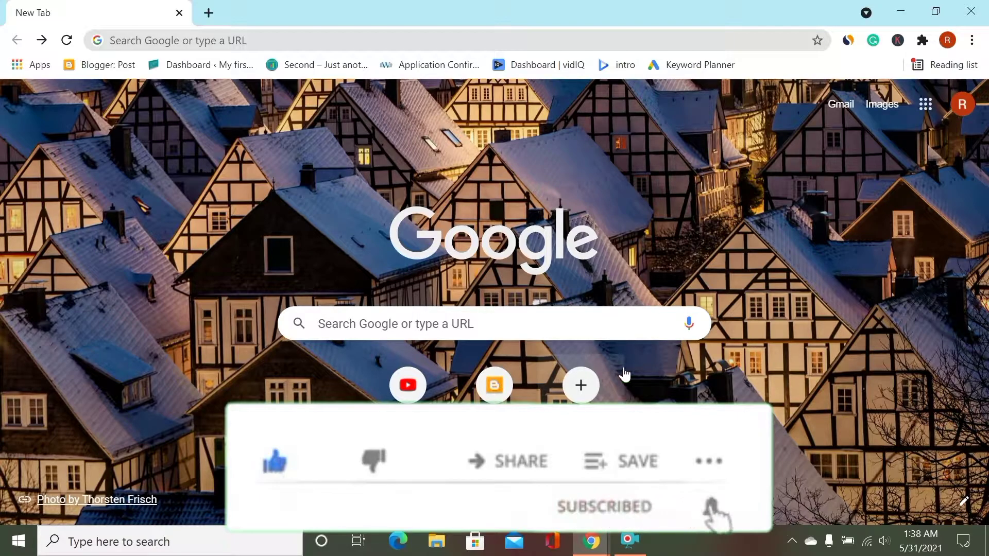
{"action": "mouse_move", "coordinate": [344, 211]}
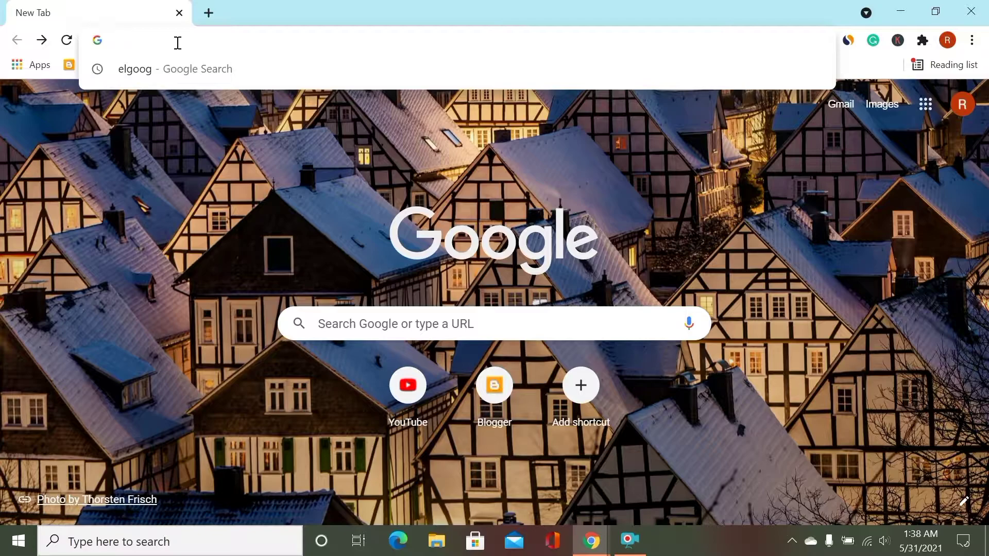
{"action": "type", "text": "unscreen.com"}
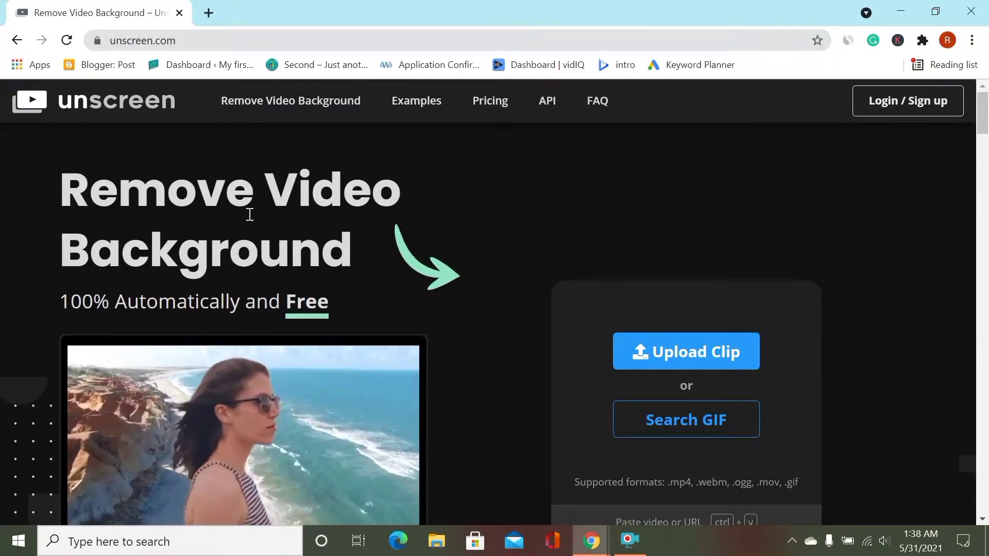
Step: Reach the Upload Clip option and dismiss the file picker without choosing a clip
{"action": "scroll", "scroll_direction": "down", "scroll_amount": 3}
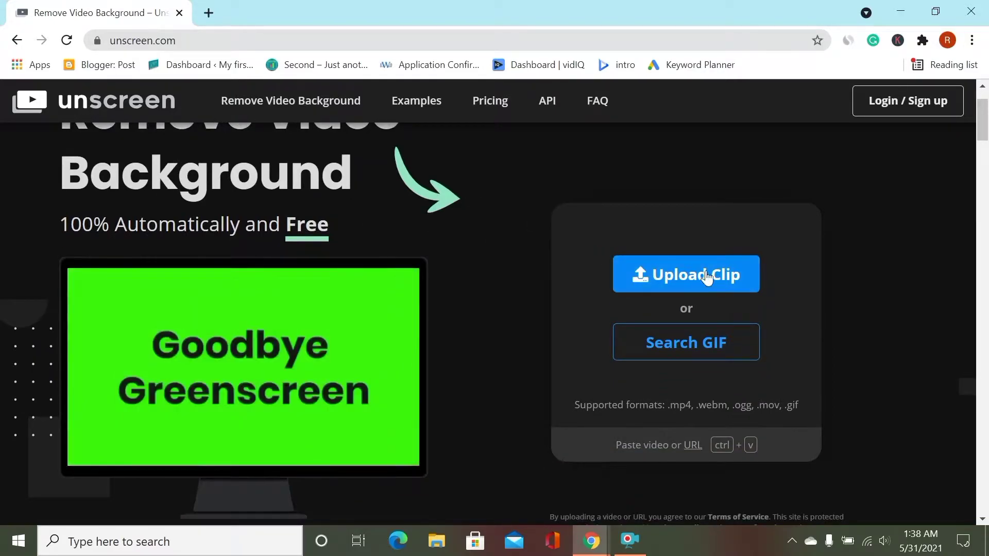
{"action": "left_click", "coordinate": [686, 274]}
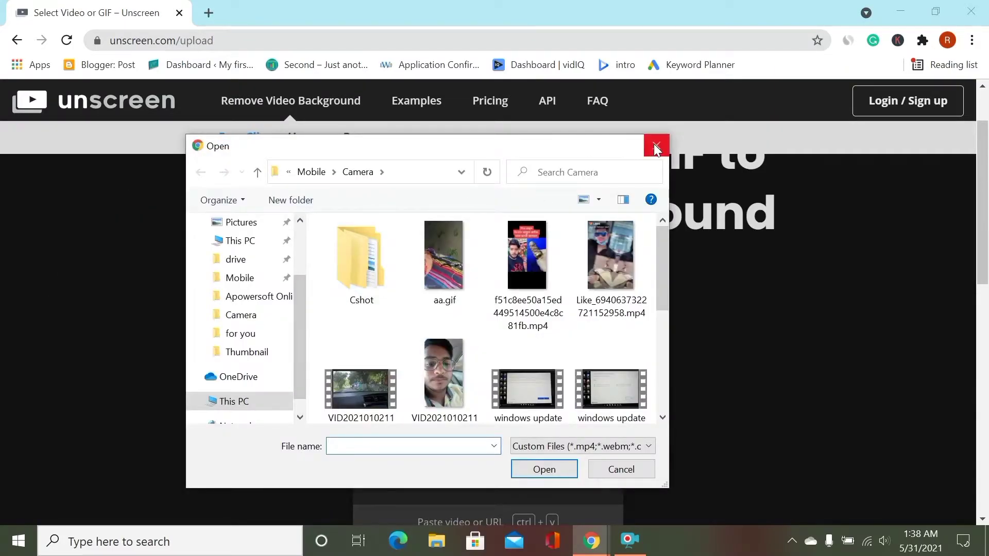
{"action": "left_click", "coordinate": [655, 145]}
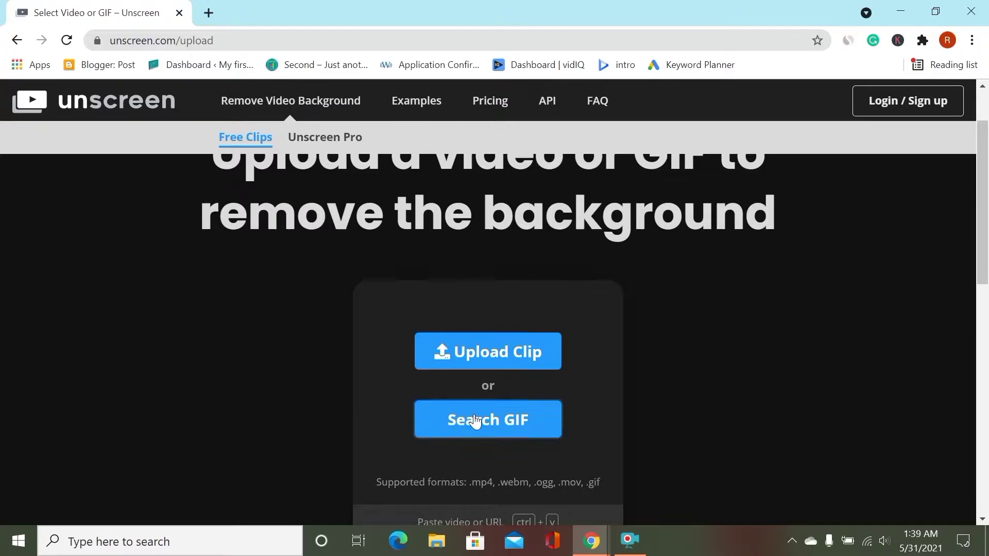
Step: Browse the GIPHY search results and pick the GIF of two men in blue shirts
{"action": "left_click", "coordinate": [488, 419]}
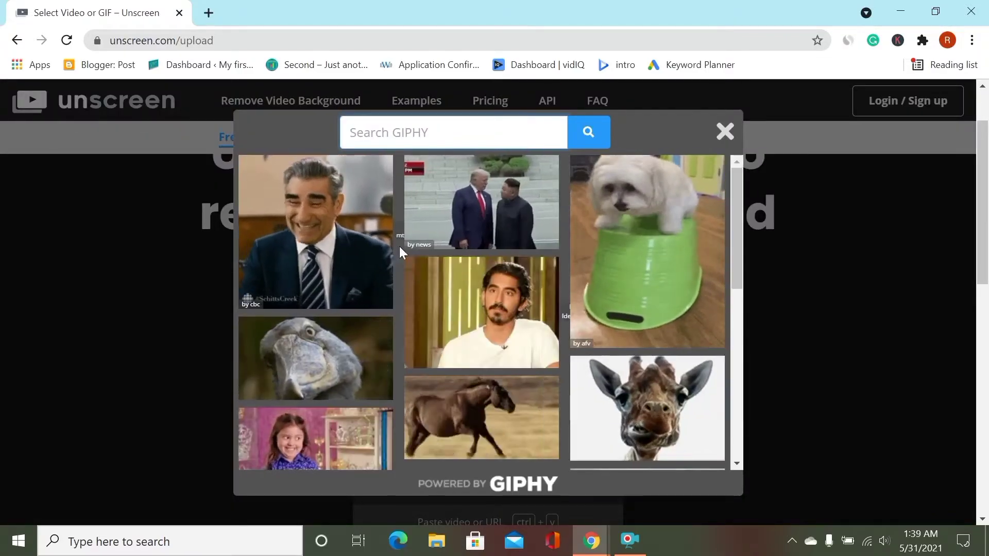
{"action": "scroll", "scroll_direction": "down", "scroll_amount": 3}
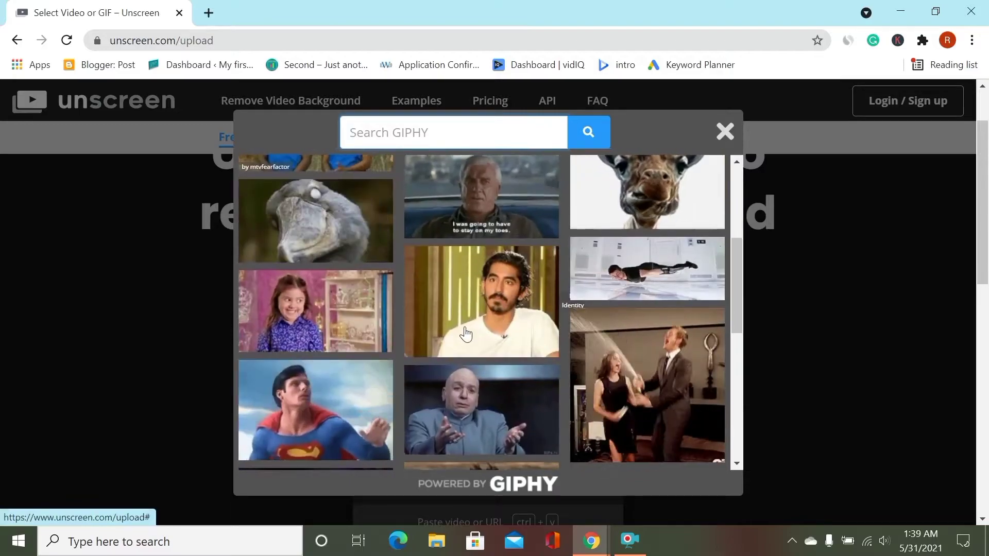
{"action": "scroll", "scroll_direction": "down", "scroll_amount": 3}
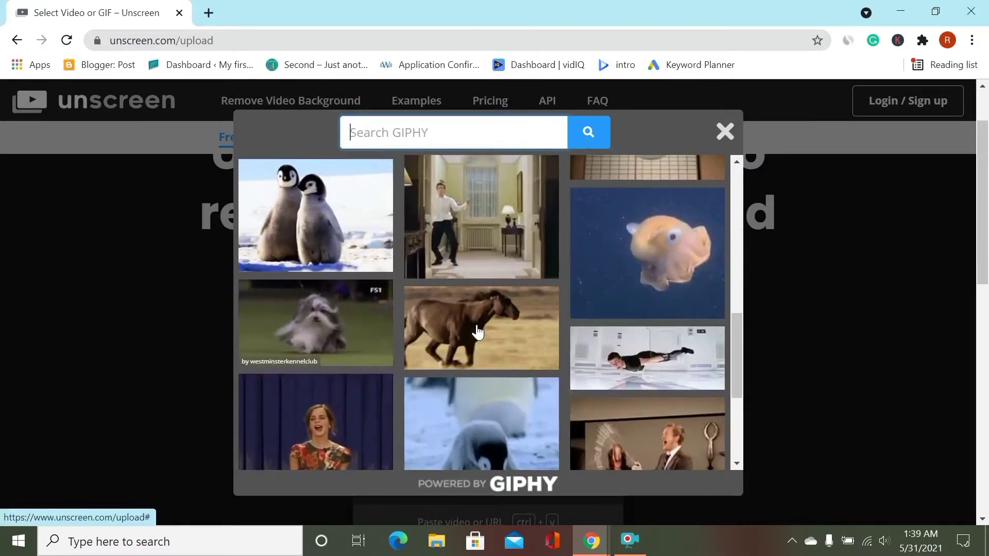
{"action": "scroll", "scroll_direction": "down", "scroll_amount": 3}
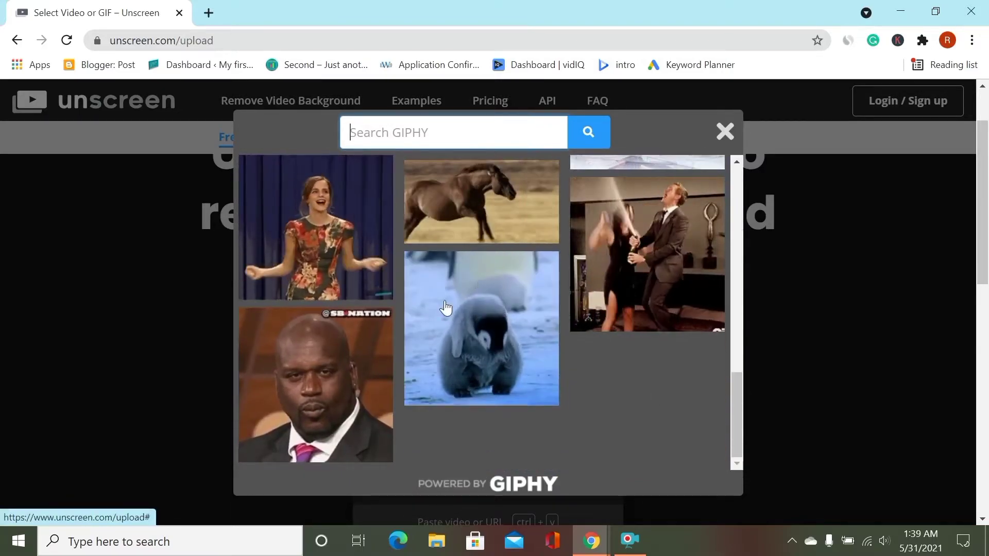
{"action": "scroll", "scroll_direction": "down", "scroll_amount": 3}
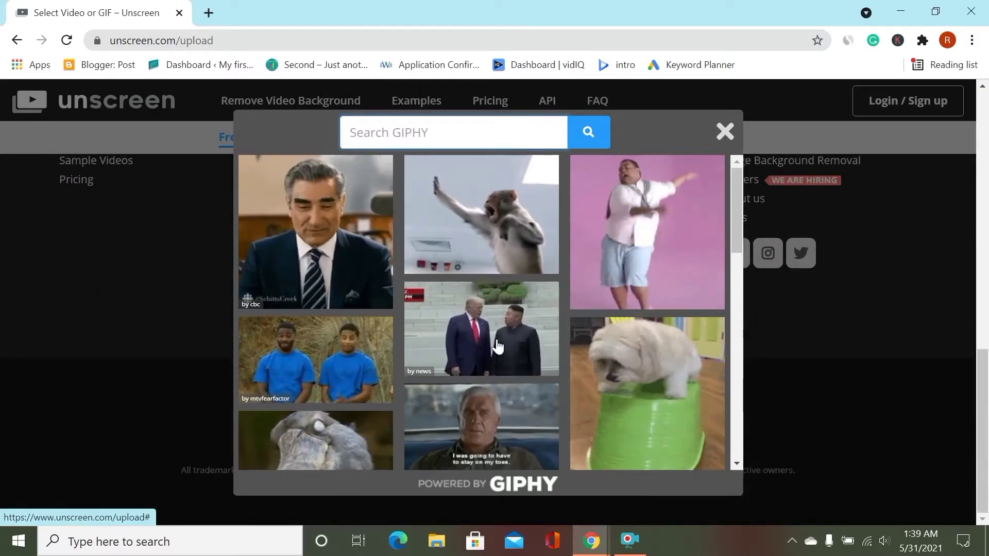
{"action": "left_click", "coordinate": [725, 131]}
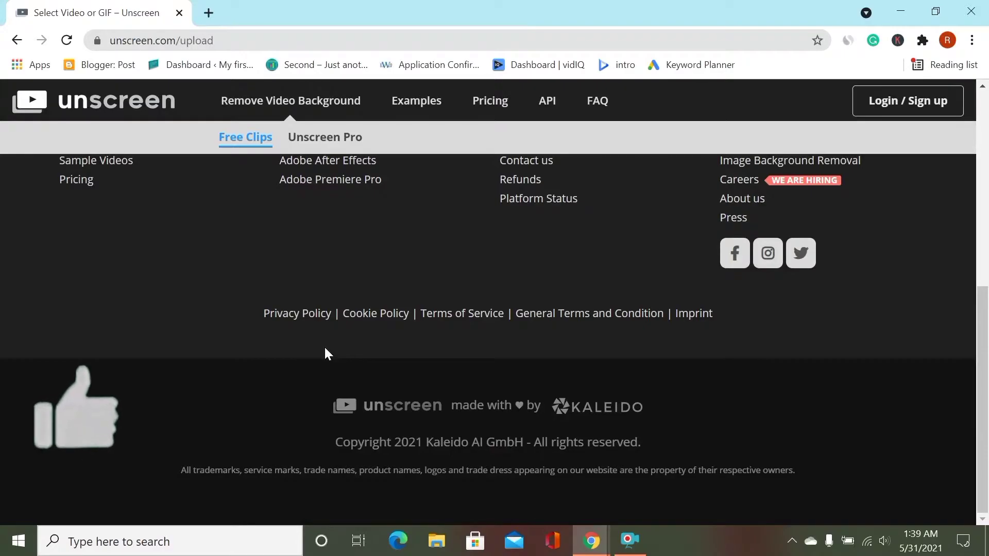
Step: Download the processed two-men GIF once its background is transparent
{"action": "left_click", "coordinate": [432, 191]}
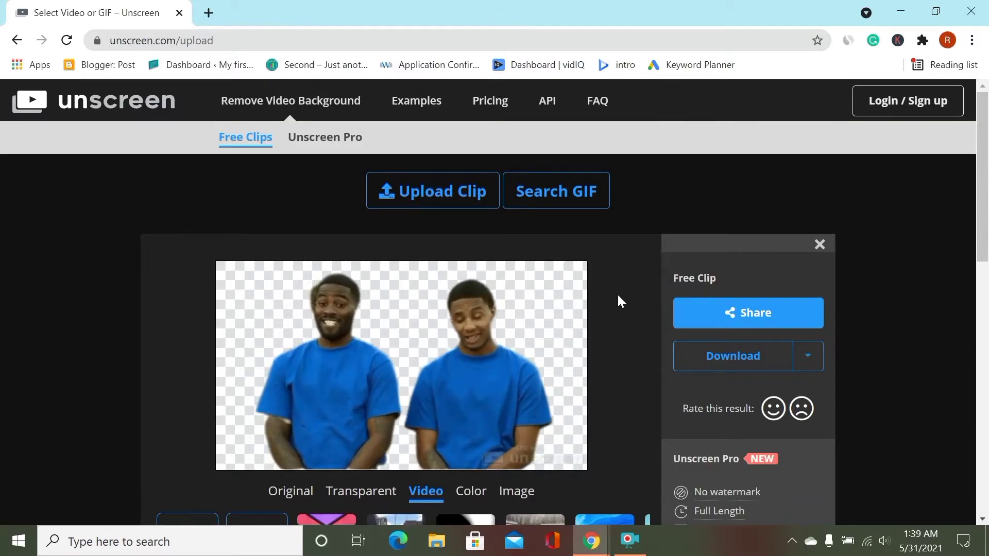
{"action": "left_click", "coordinate": [732, 356]}
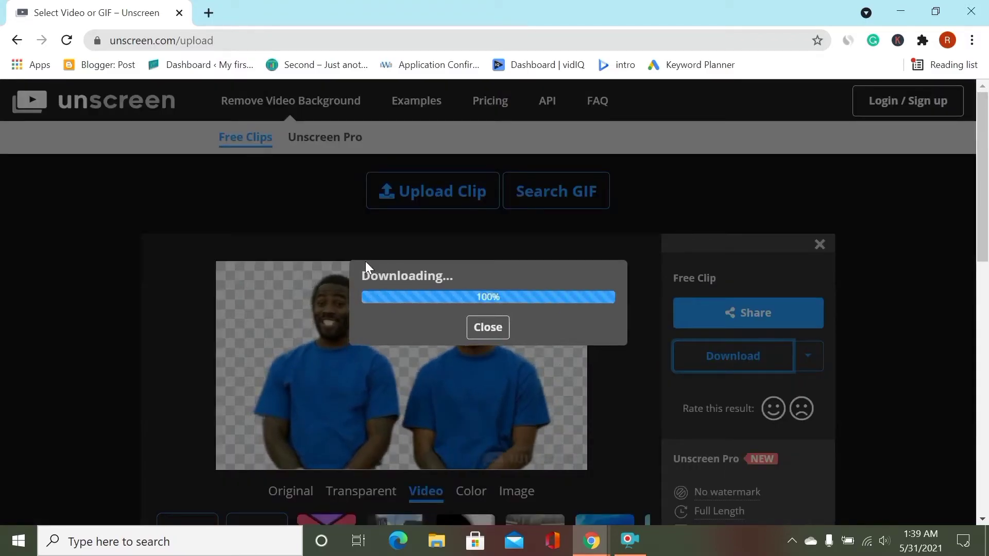
Step: Dismiss the Downloading popup after the .gif reaches 100%
{"action": "left_click", "coordinate": [486, 327]}
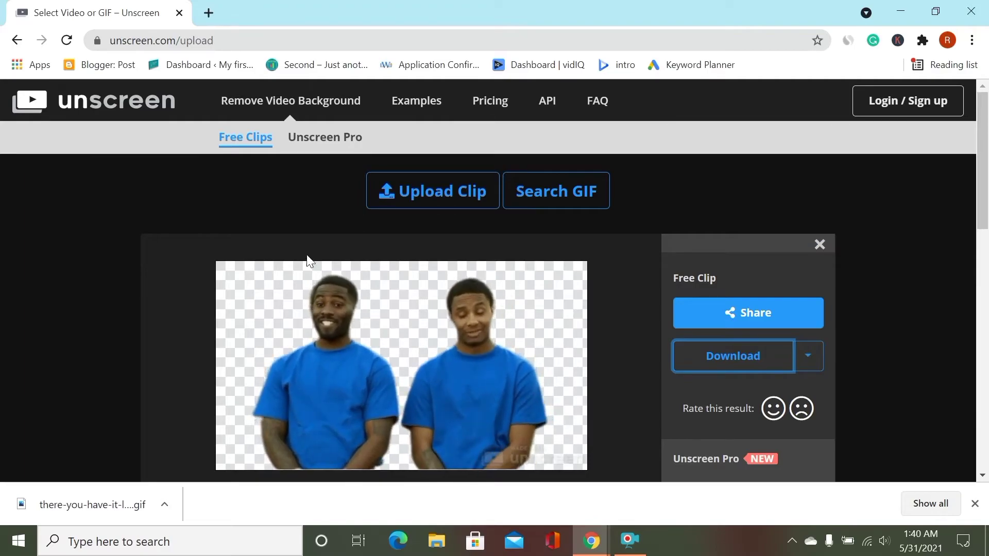
Step: Visit the Unscreen Pro sign-up and Kaleido login pages, then go back
{"action": "left_click", "coordinate": [324, 137]}
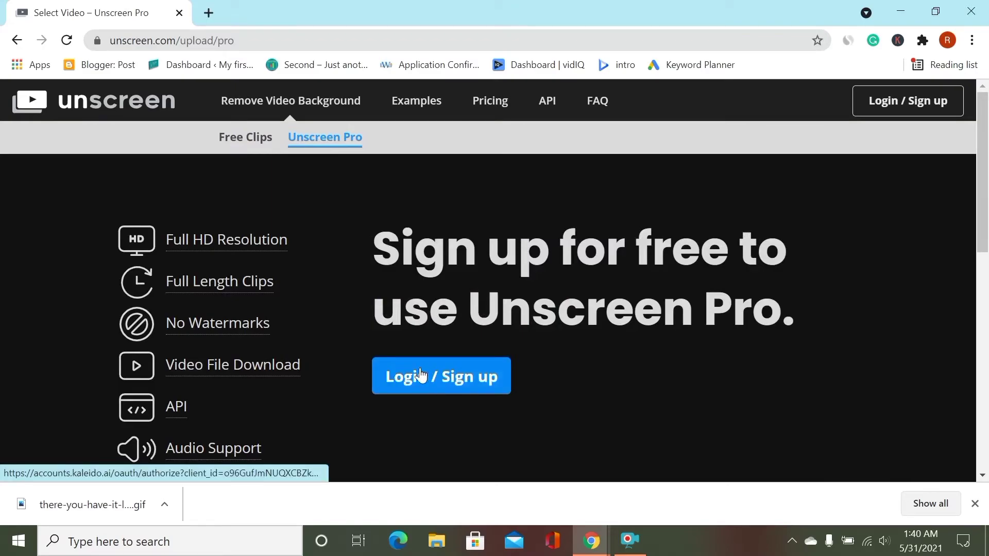
{"action": "mouse_move", "coordinate": [455, 381]}
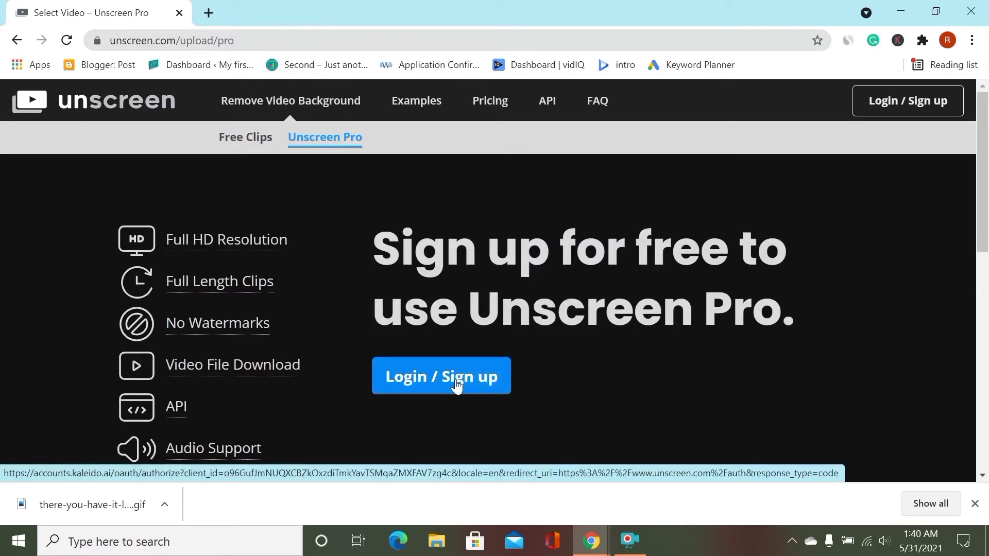
{"action": "left_click", "coordinate": [441, 376]}
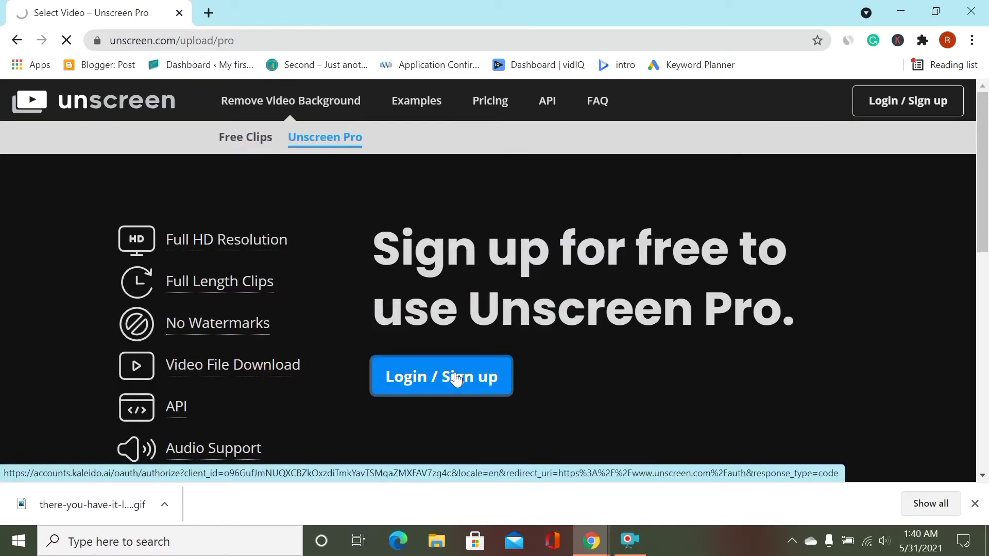
{"action": "left_click", "coordinate": [441, 376]}
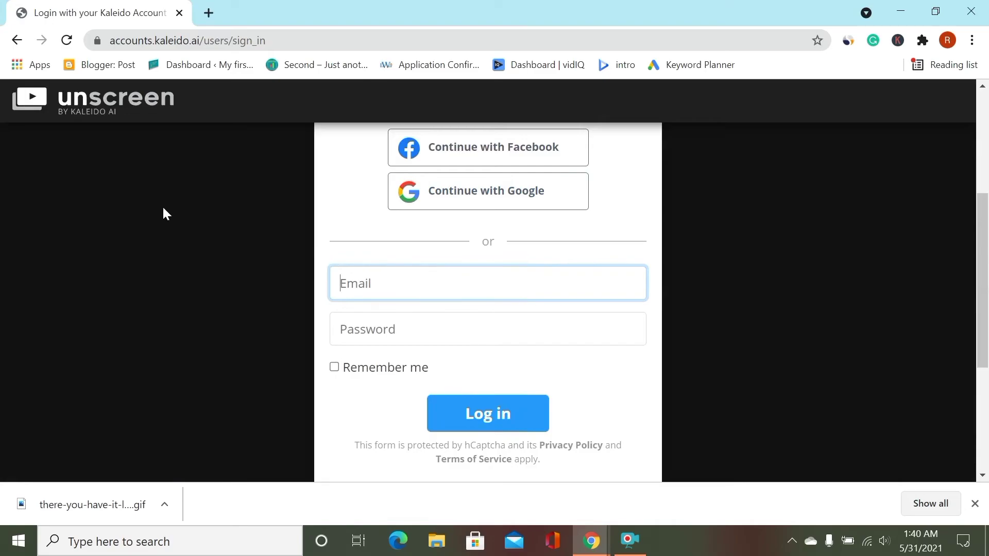
{"action": "left_click", "coordinate": [16, 40]}
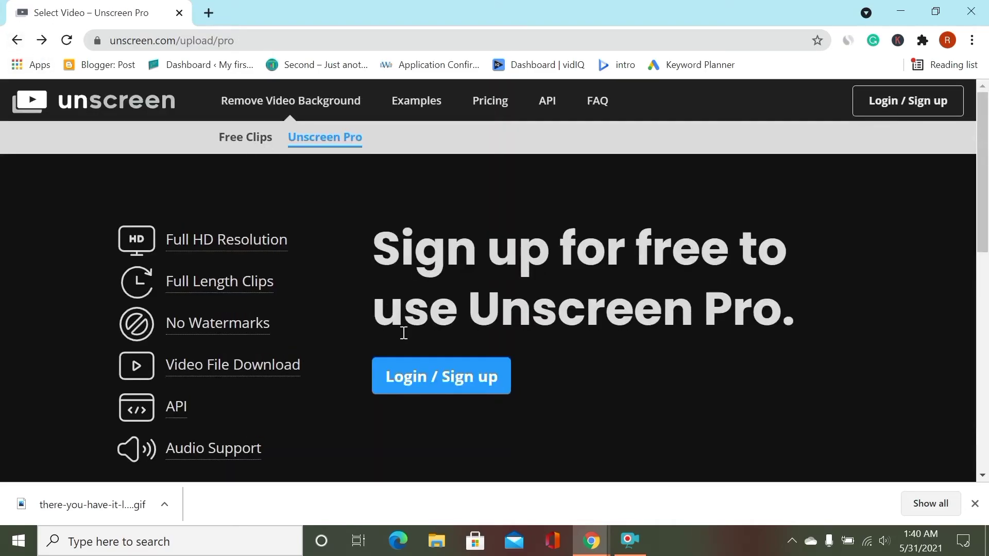
Step: Look over the Pro page and return to the Free Clips upload page
{"action": "scroll", "scroll_direction": "down", "scroll_amount": 3}
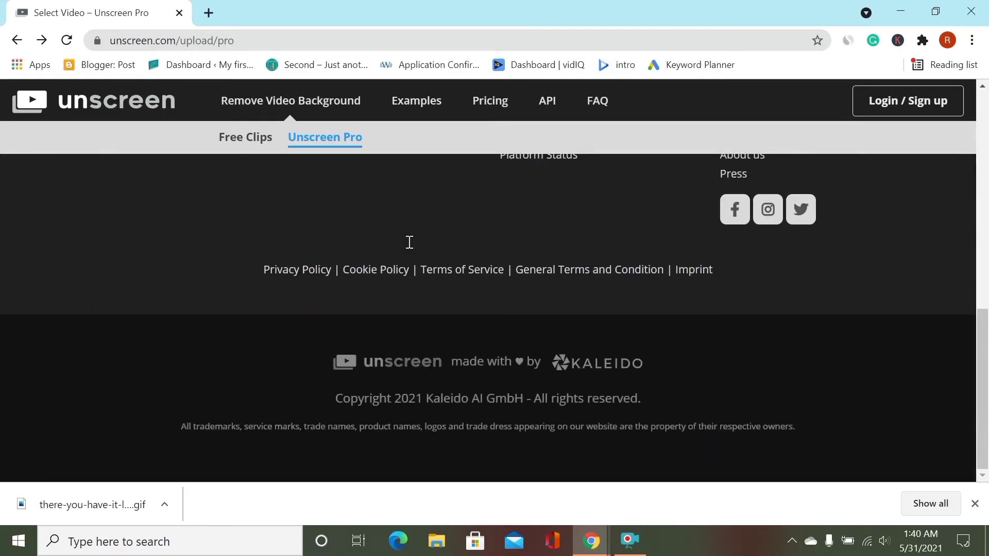
{"action": "scroll", "scroll_direction": "up", "scroll_amount": 3}
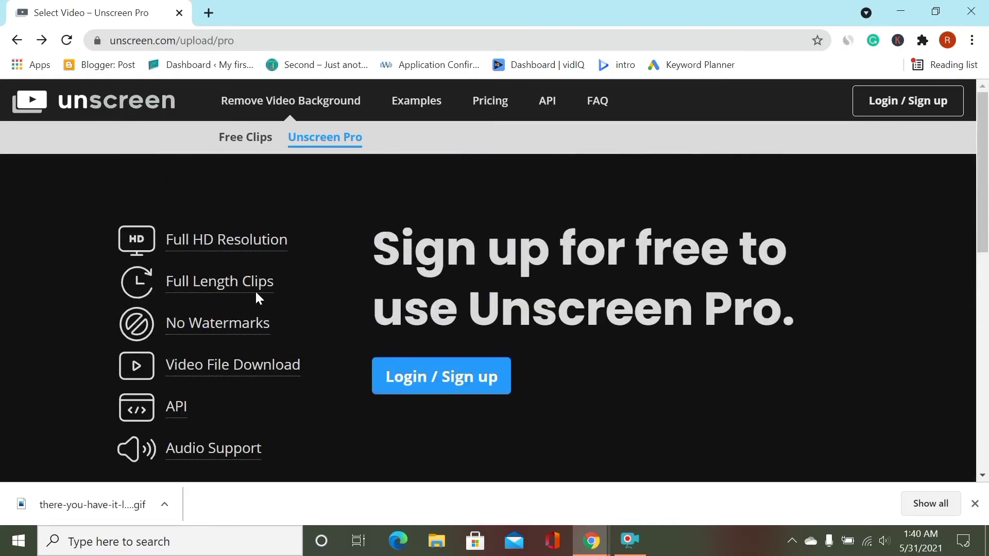
{"action": "left_click", "coordinate": [246, 137]}
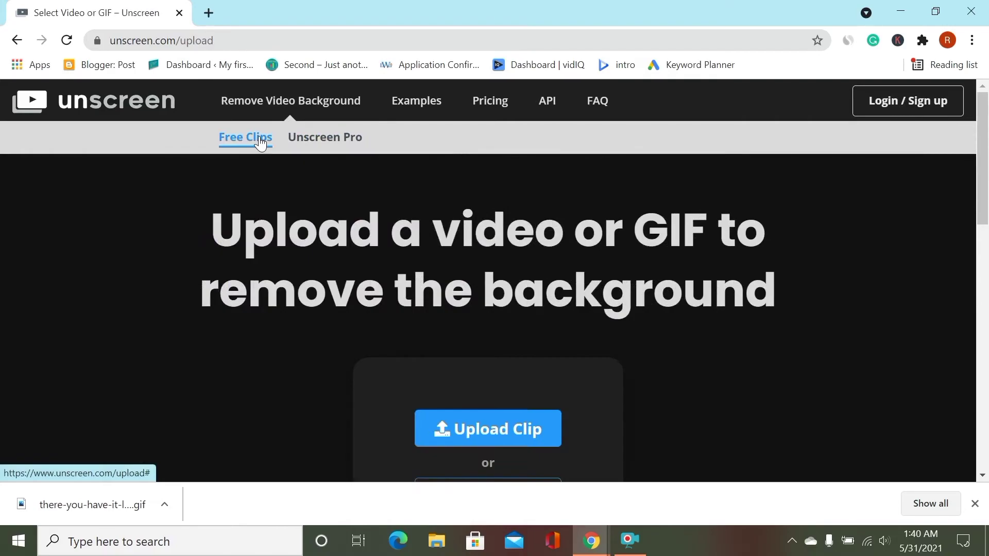